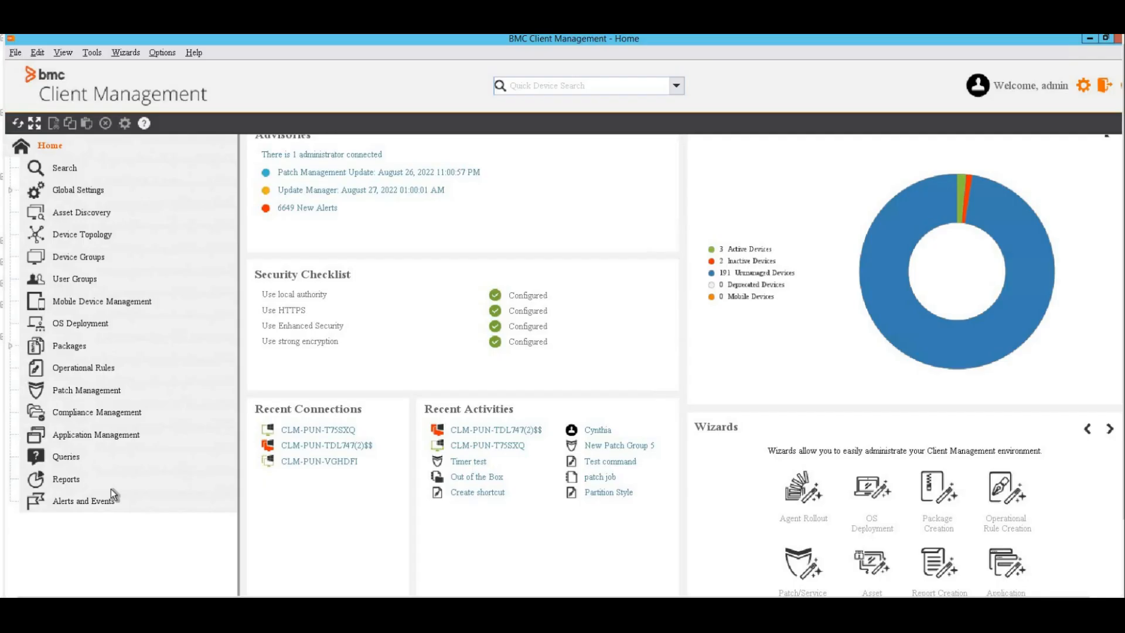
- Launch the Package Creation wizard from the Wizards list
click(125, 52)
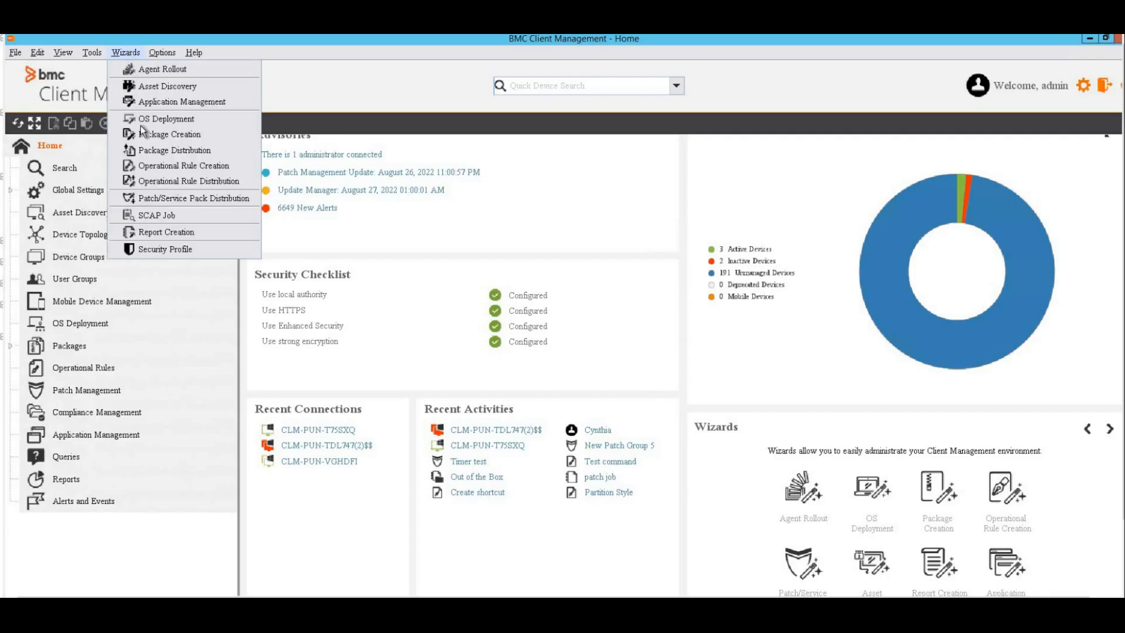
click(169, 134)
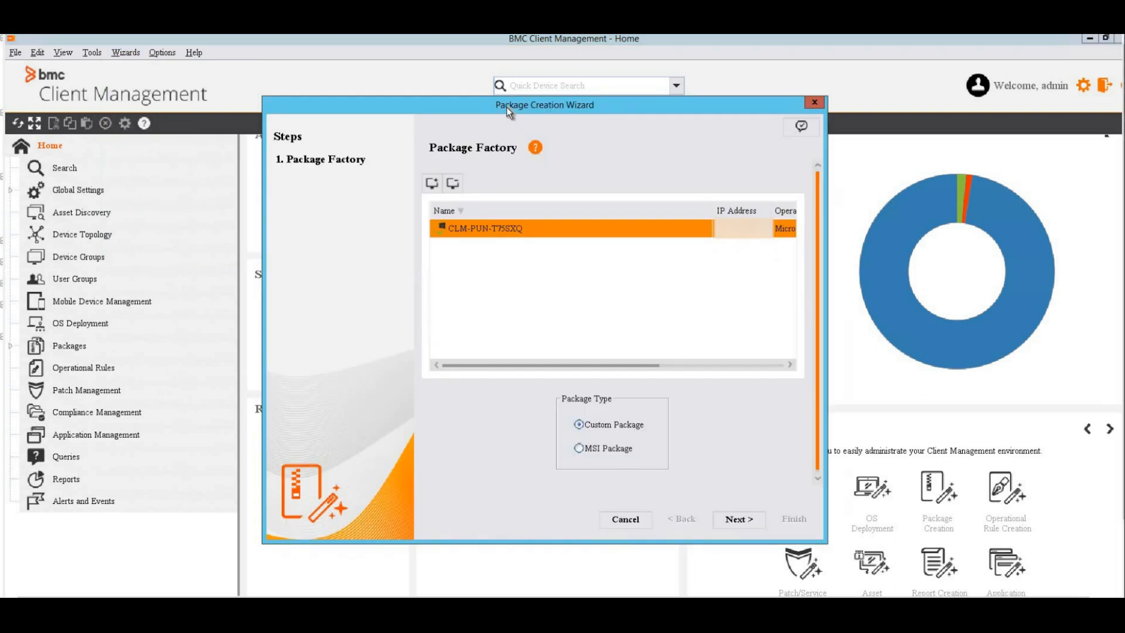
mouse_move(509, 179)
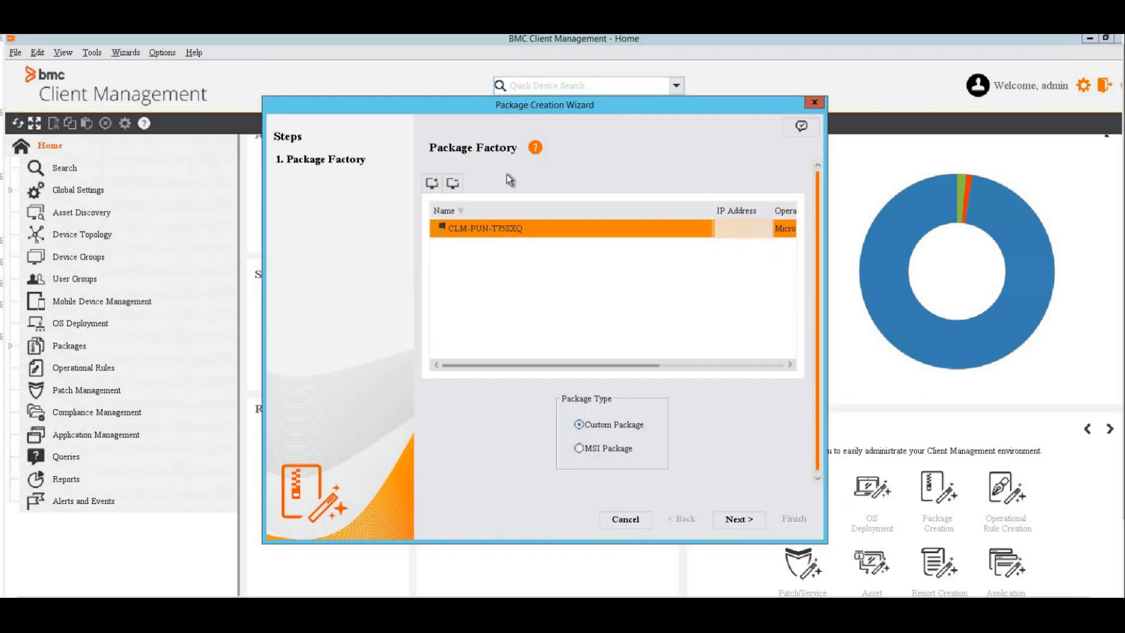
mouse_move(507, 216)
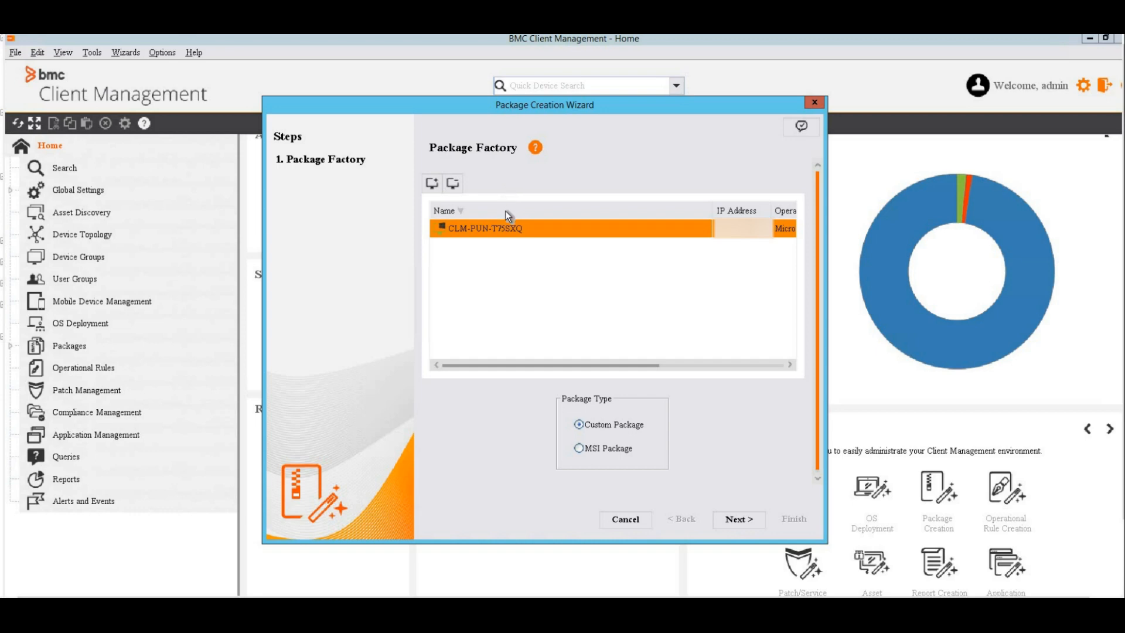
mouse_move(506, 220)
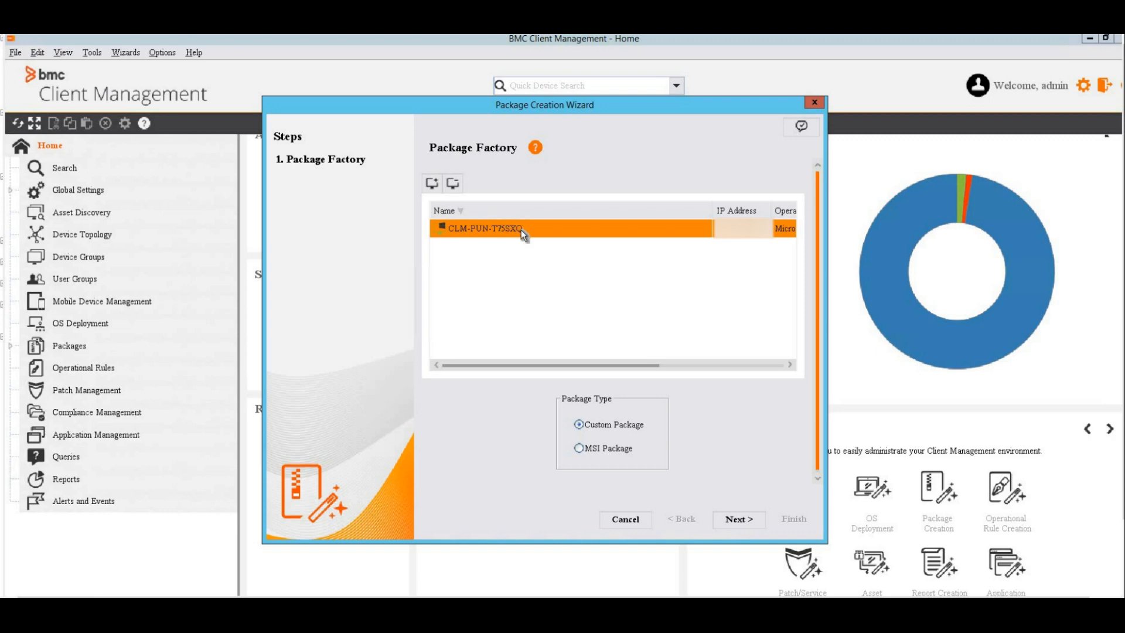
mouse_move(607, 410)
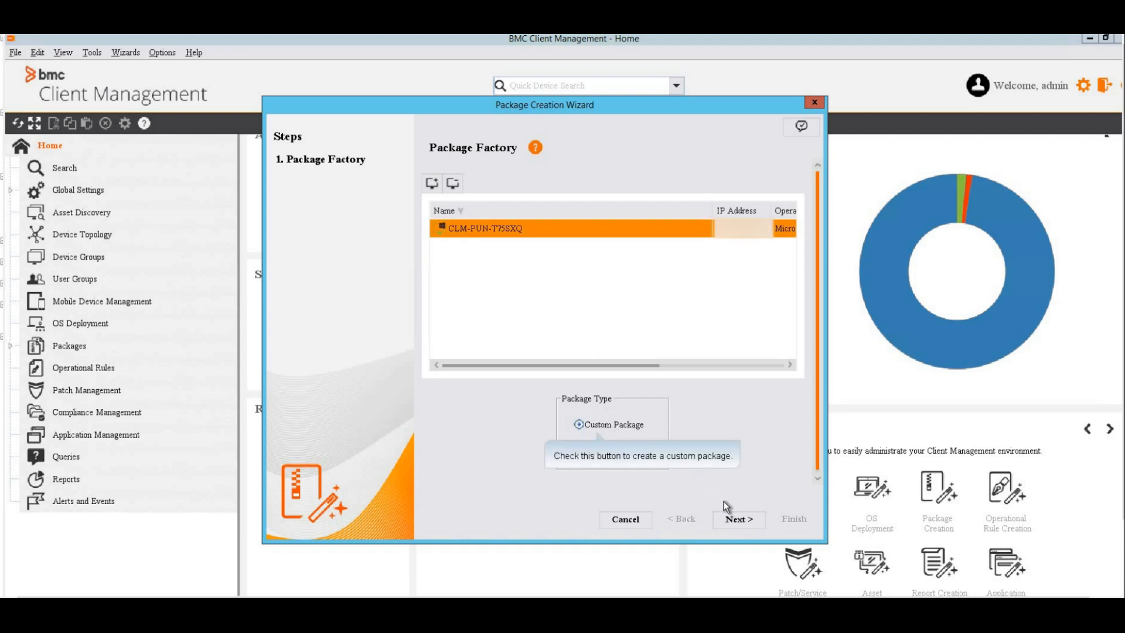
- Keep Custom Package selected for the device and advance past Package Factory
click(737, 518)
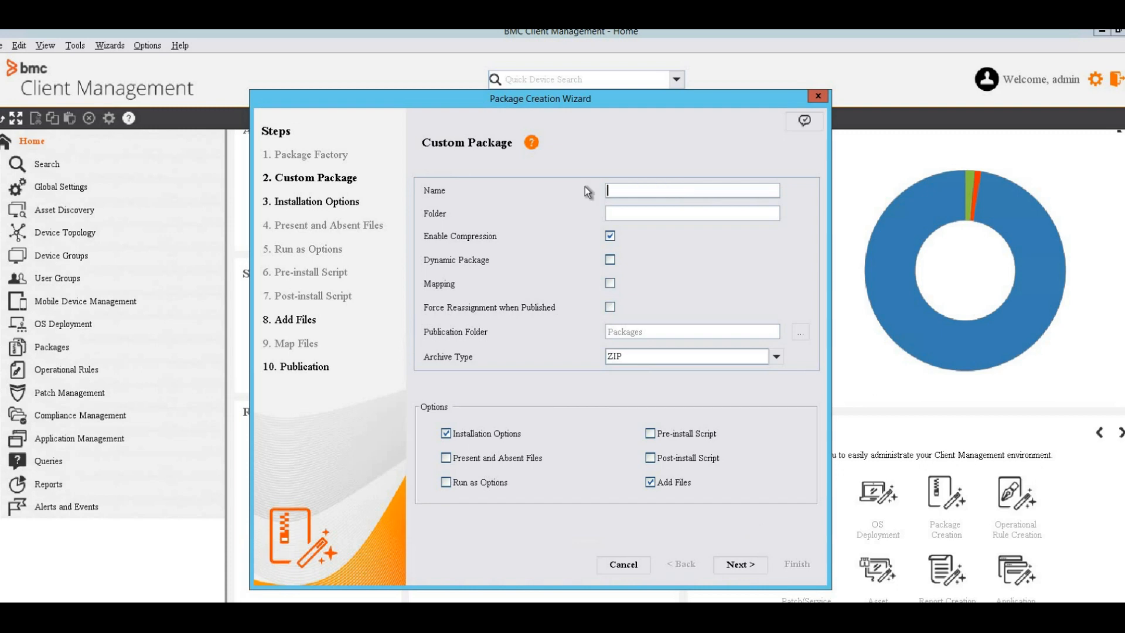
- Name the custom package 'Notepad++ deployment' and continue to Installation Options
text(N)
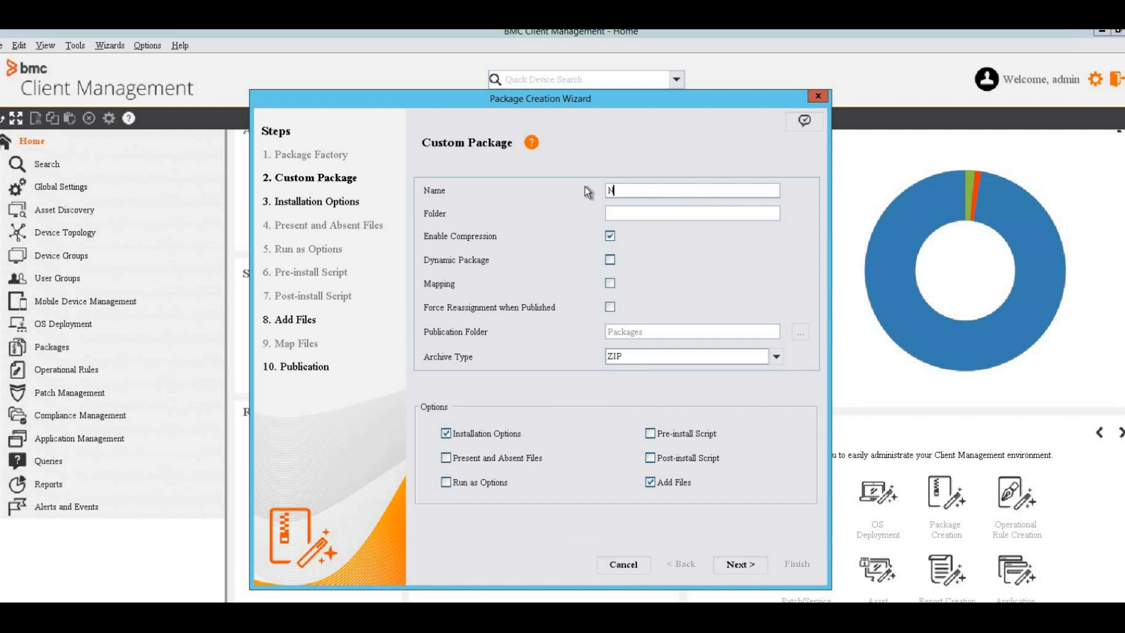
text(otepad)
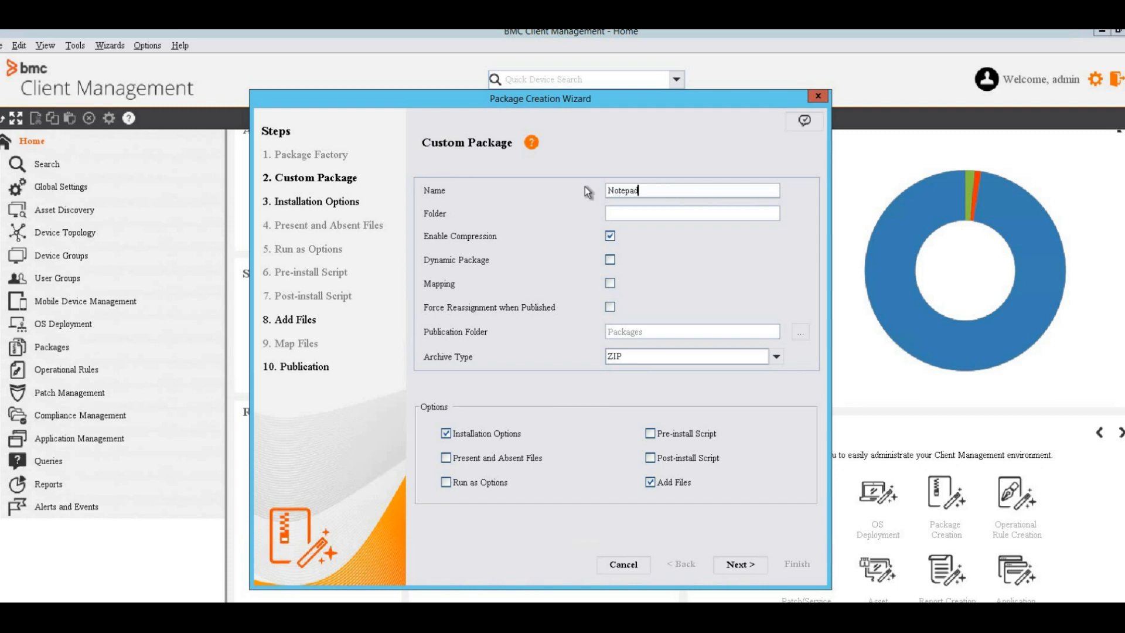
text(++ deployment)
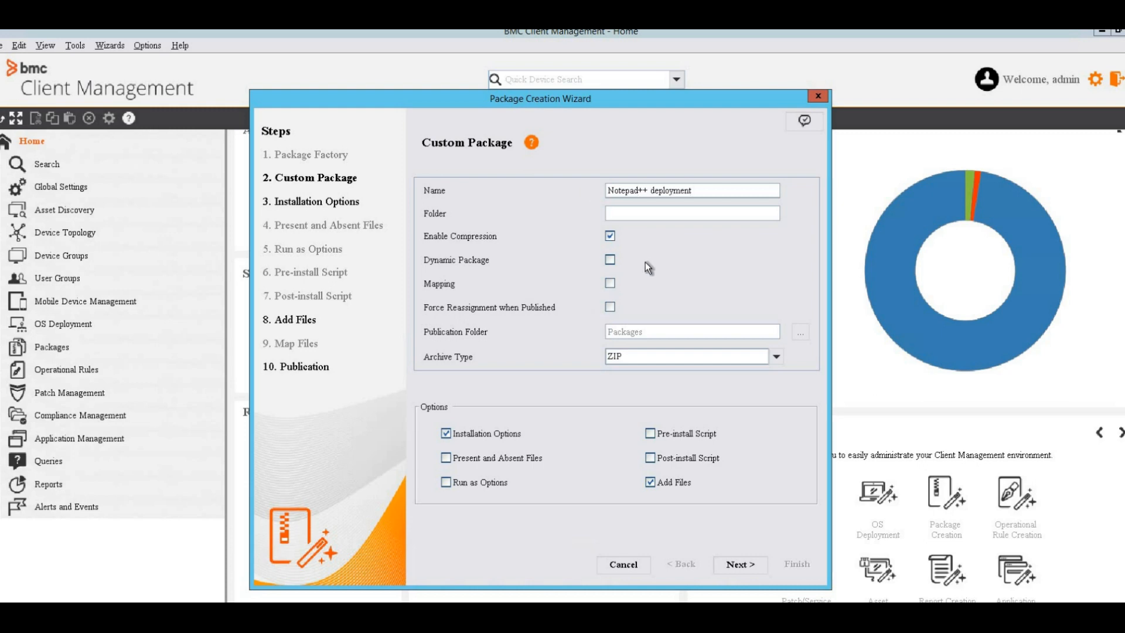
mouse_move(739, 563)
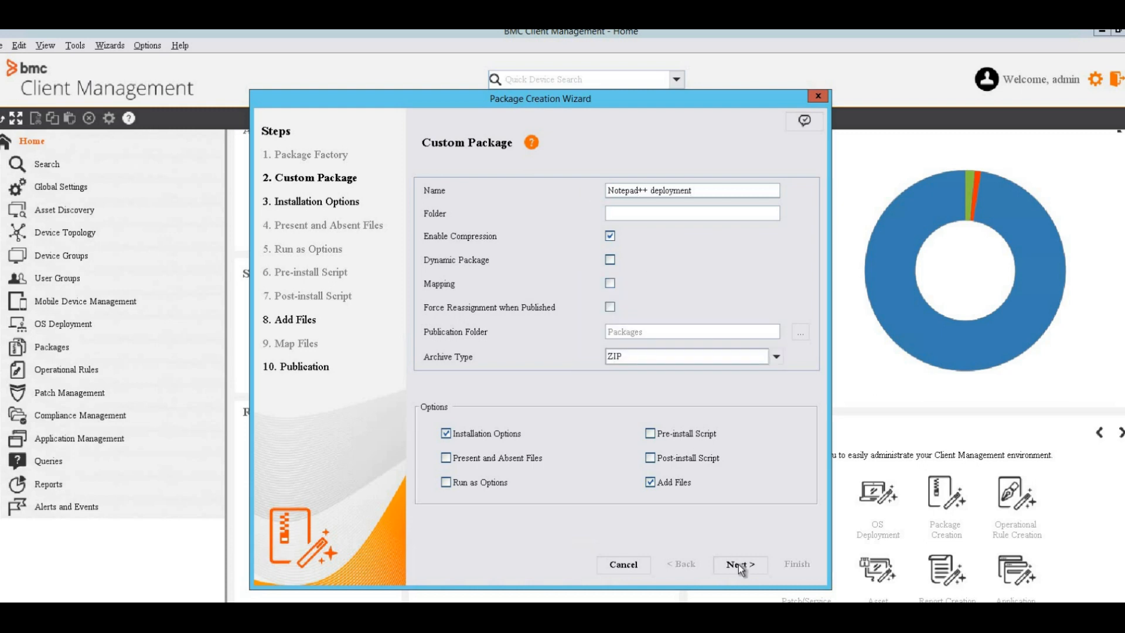
click(738, 564)
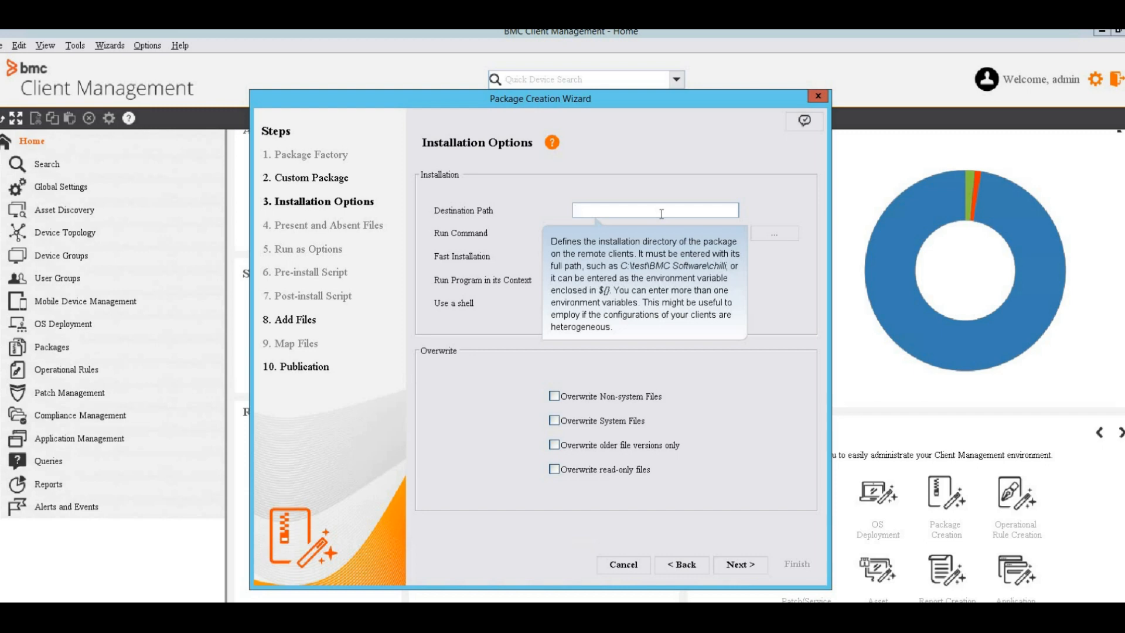
- Install to C:\temp, run the installer silently with /S, and overwrite system, non-system and read-only files
text(C:\temp)
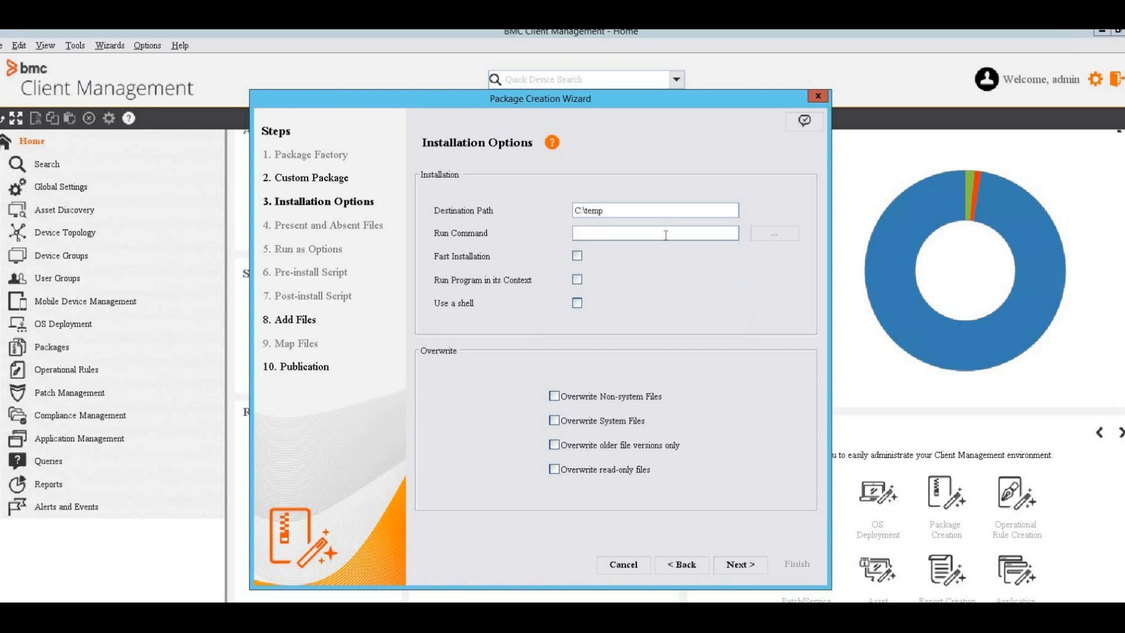
mouse_move(655, 234)
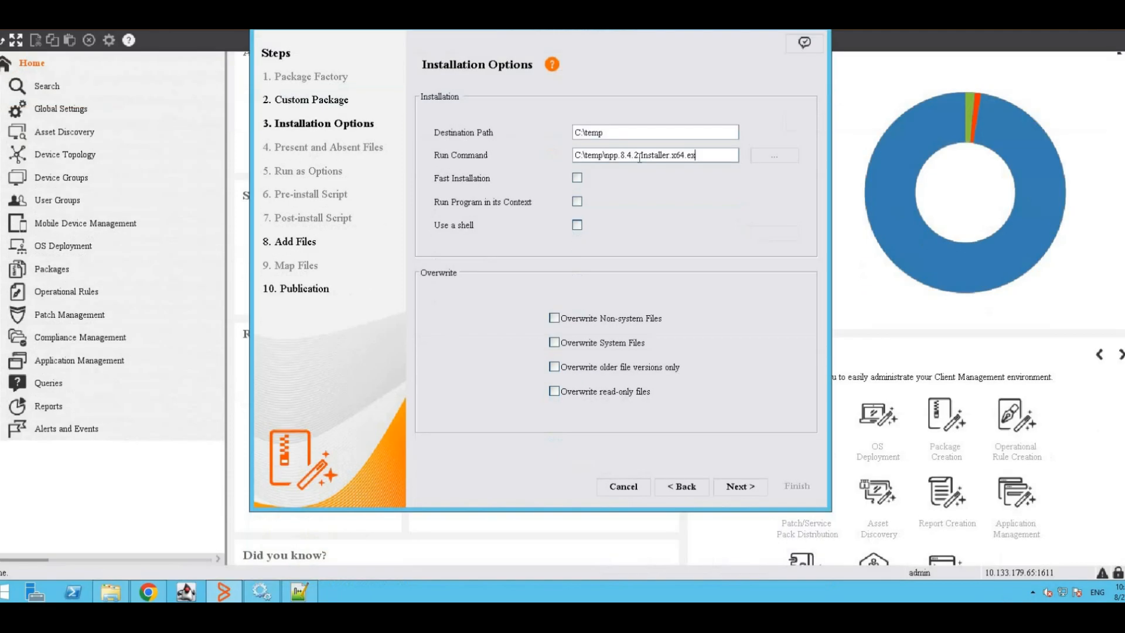
text(e)
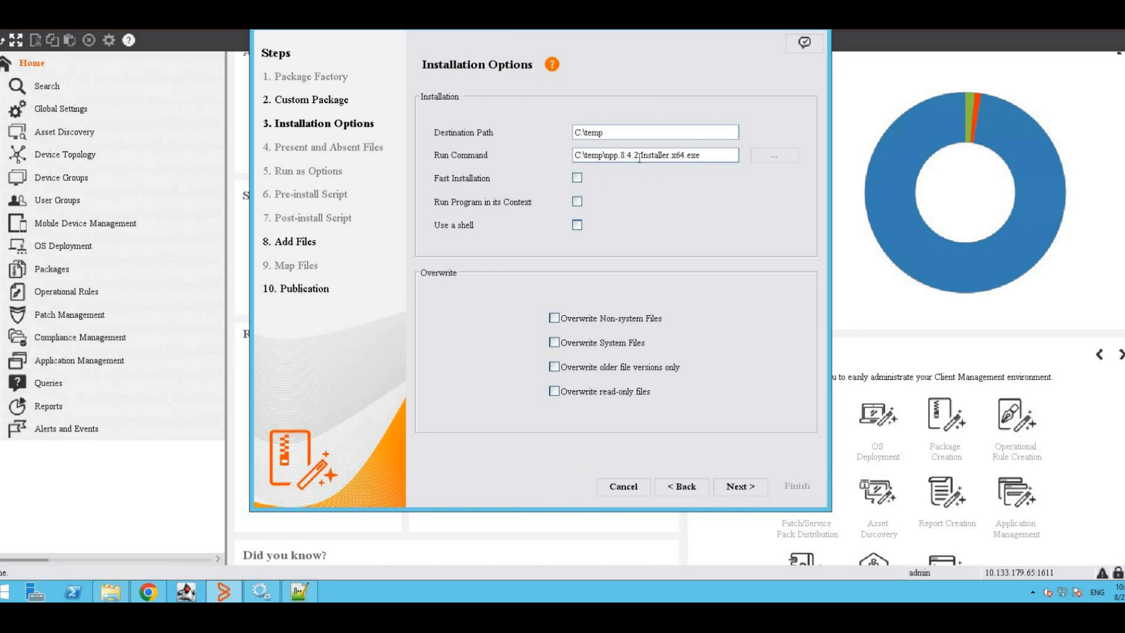
text(/S)
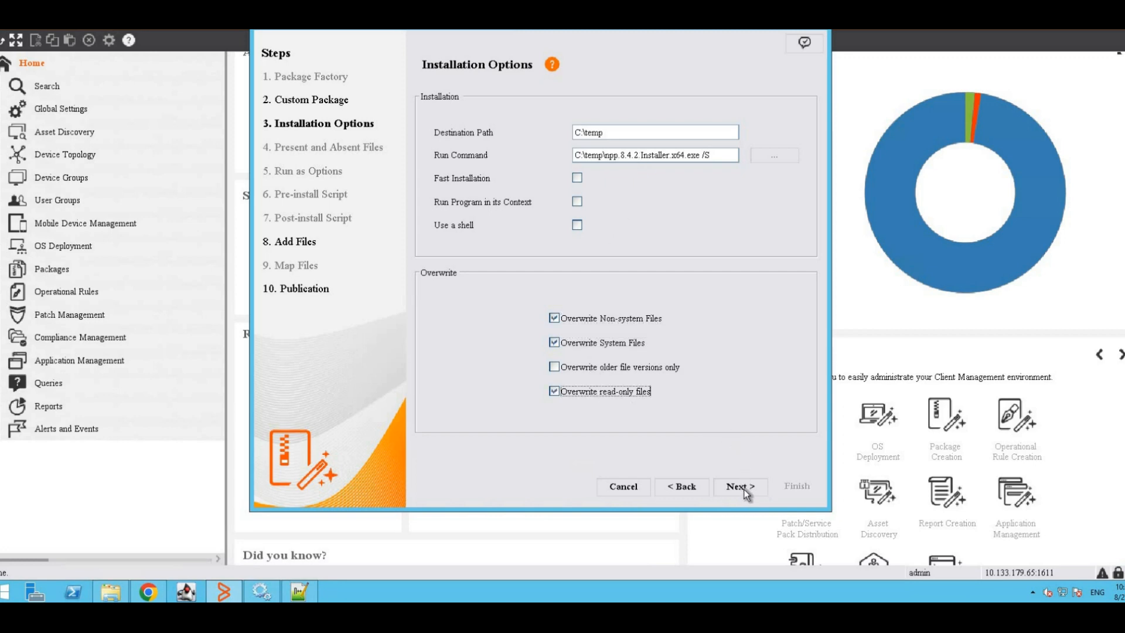
click(739, 486)
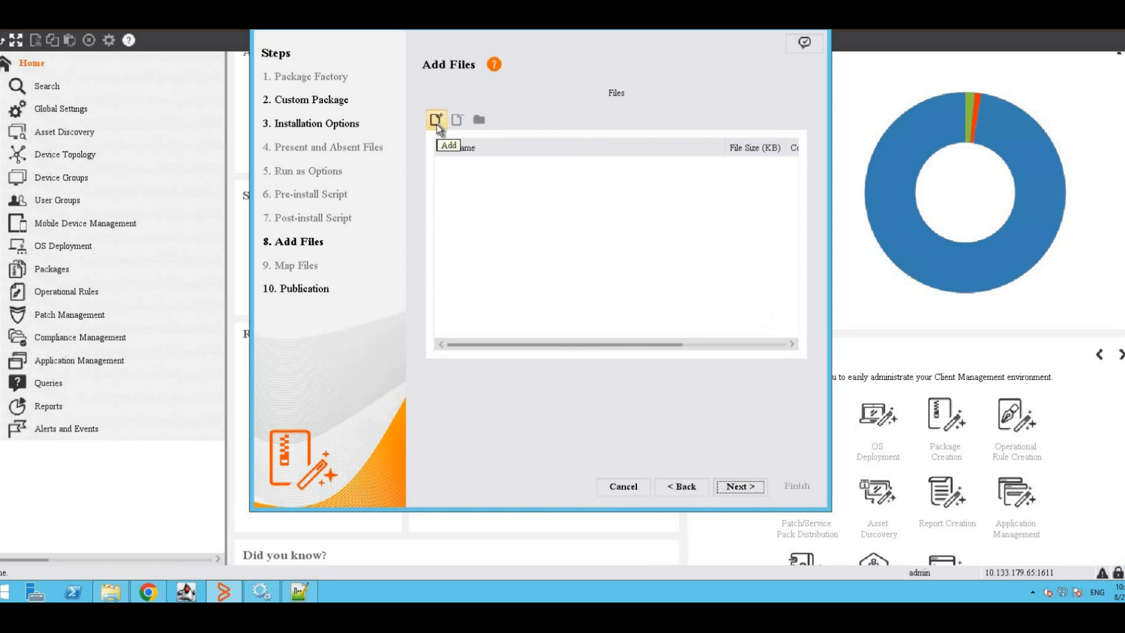
- Add npp.8.4.2.Installer.x64.exe from C:\bmctemp to the package file list
click(436, 120)
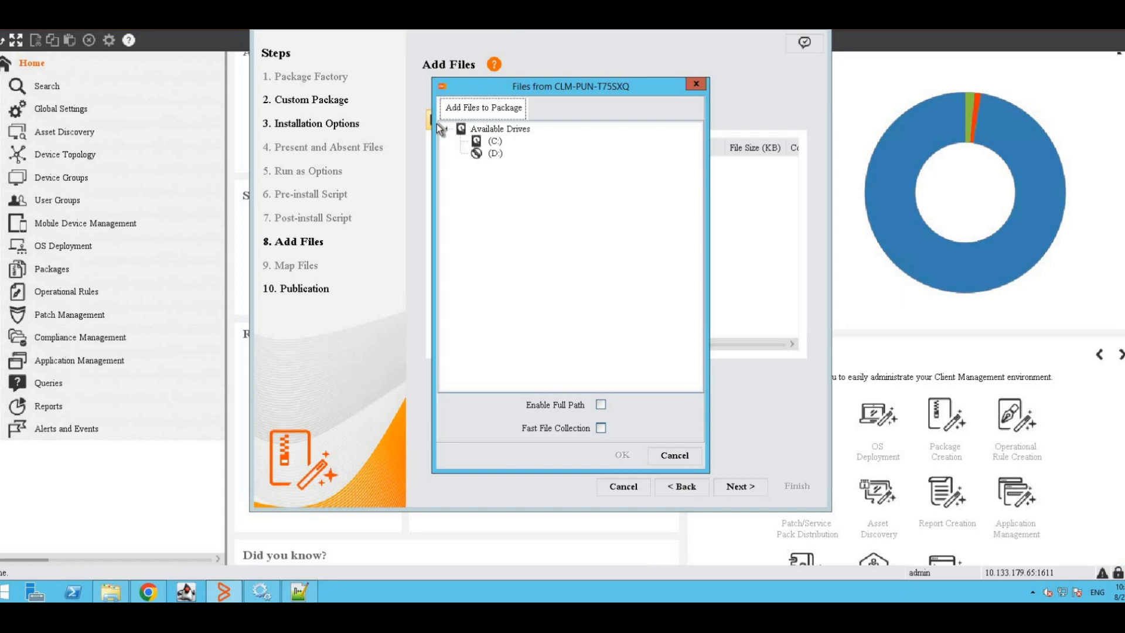
click(475, 141)
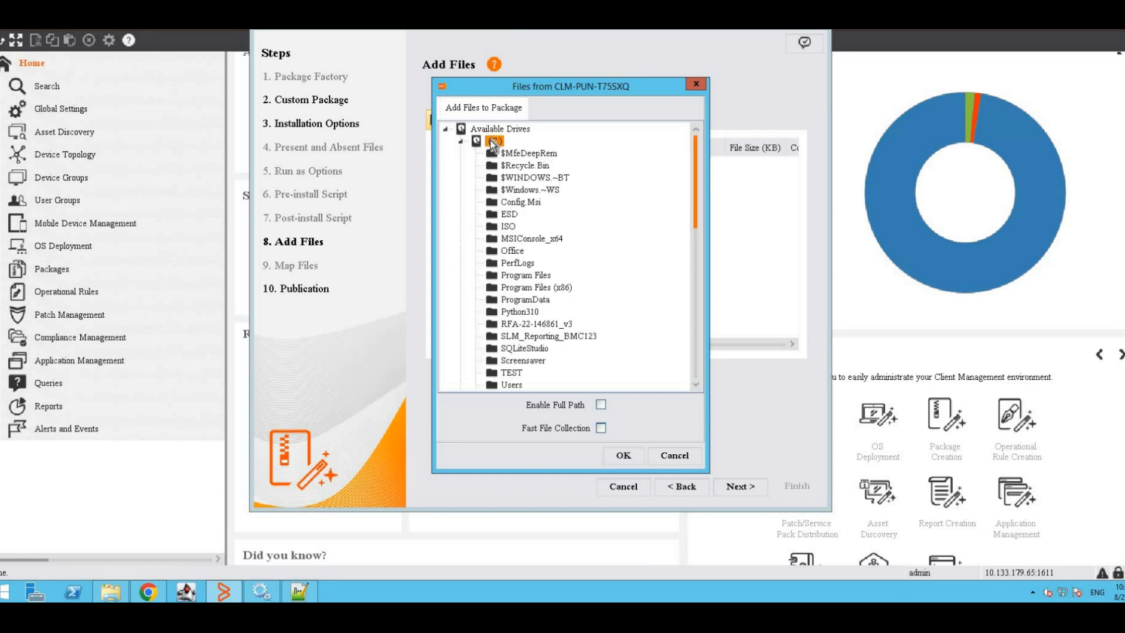
click(494, 140)
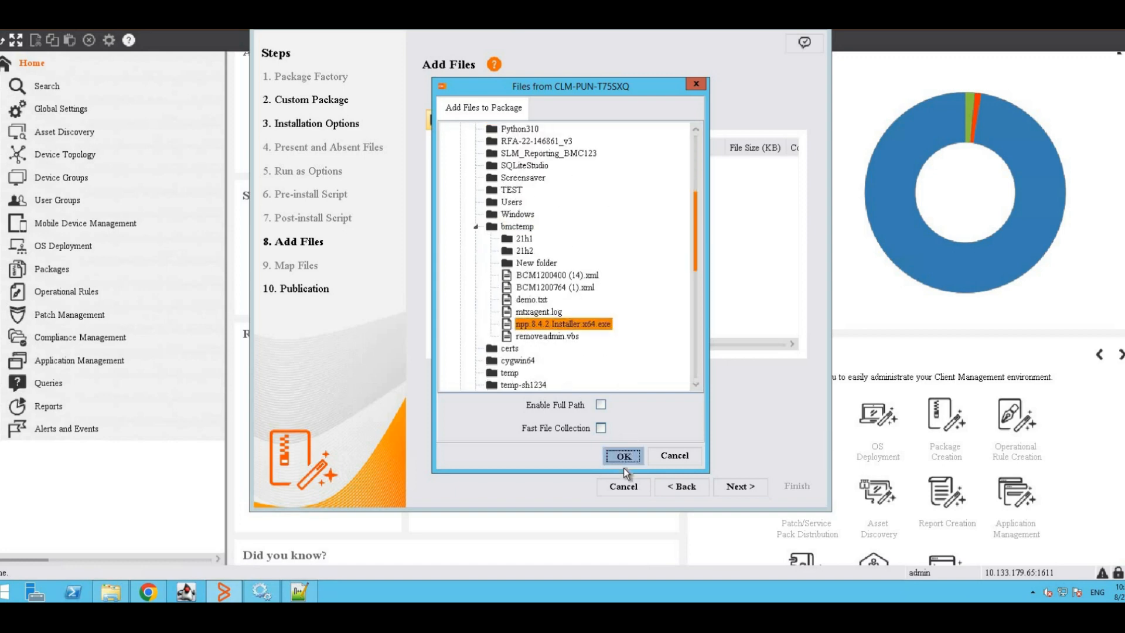
click(622, 456)
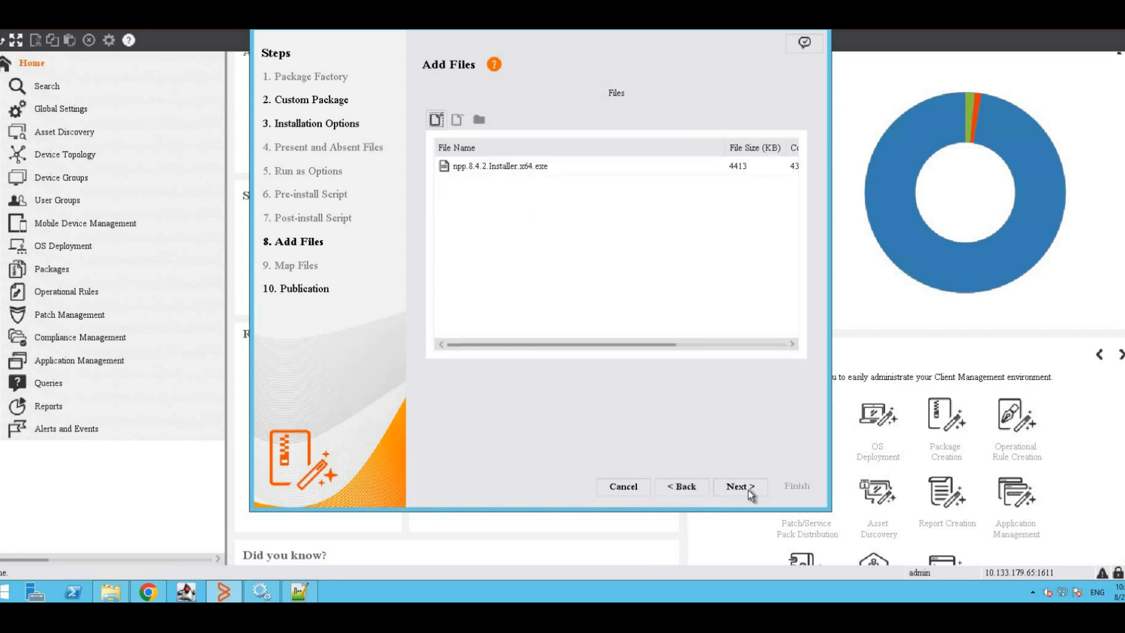
click(739, 486)
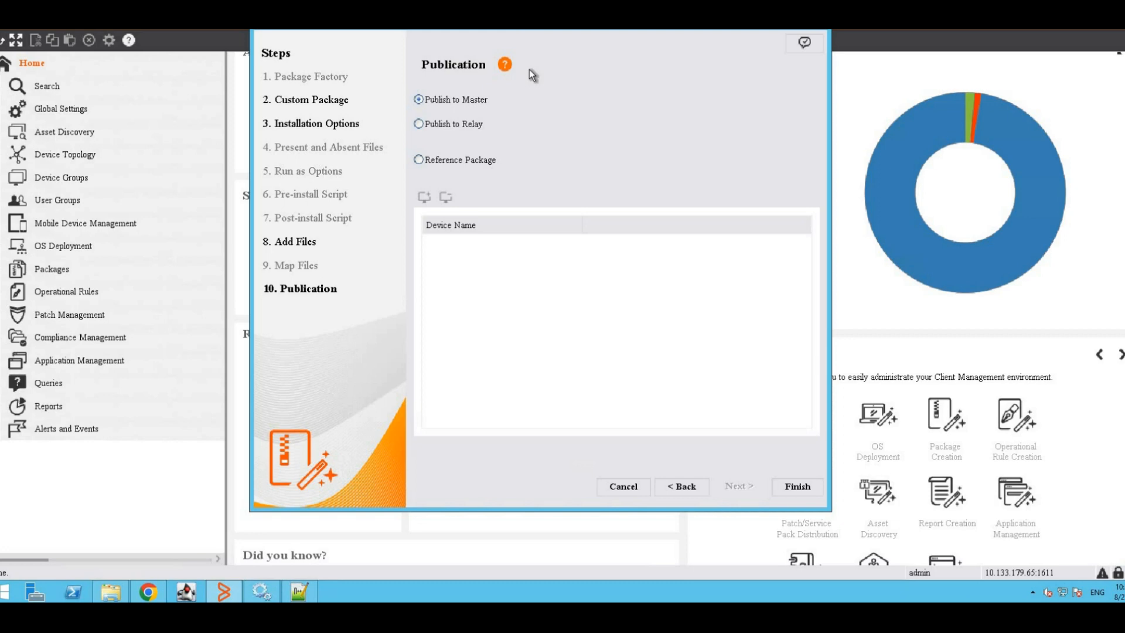
mouse_move(477, 103)
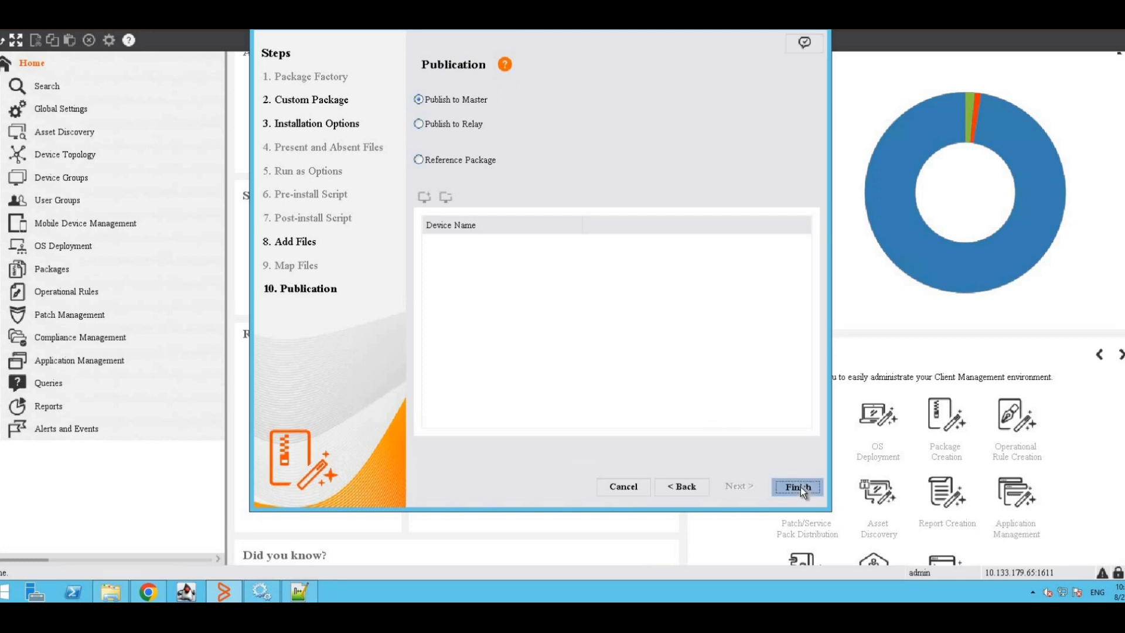
- Finish the wizard with Publish to Master selected
click(797, 486)
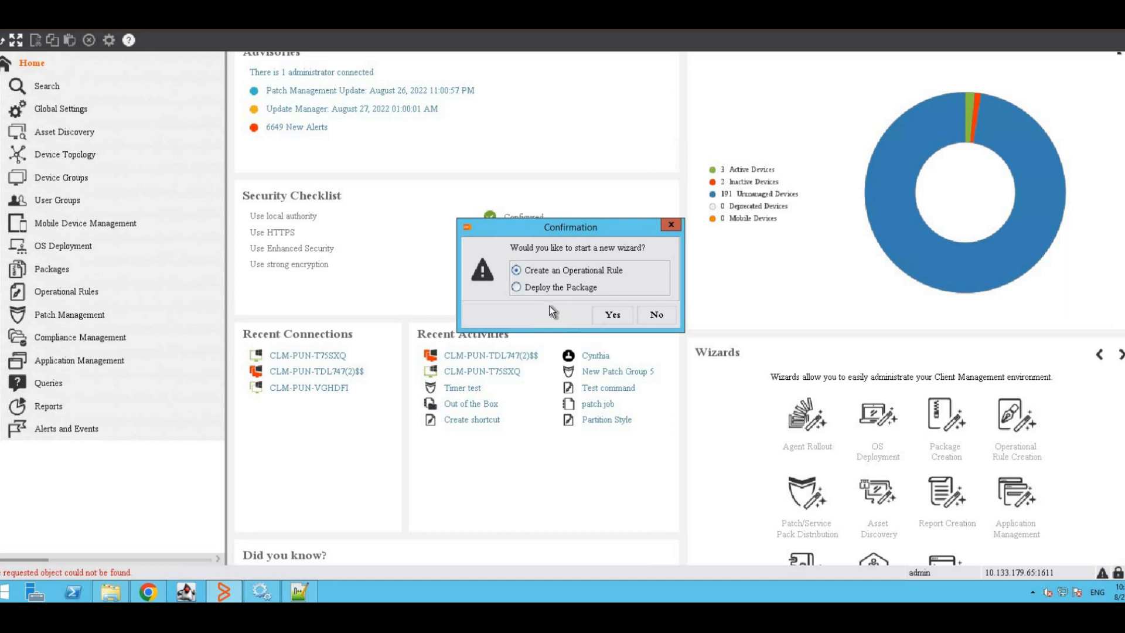
mouse_move(495, 280)
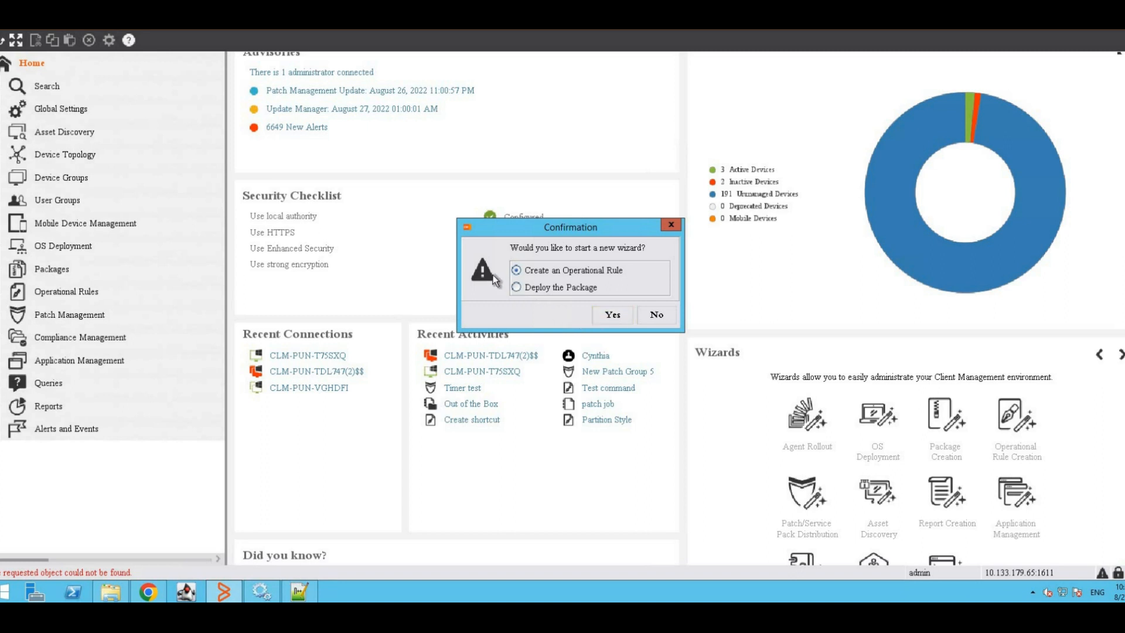
- Choose Deploy the Package in the Confirmation dialog to start the distribution wizard
click(516, 287)
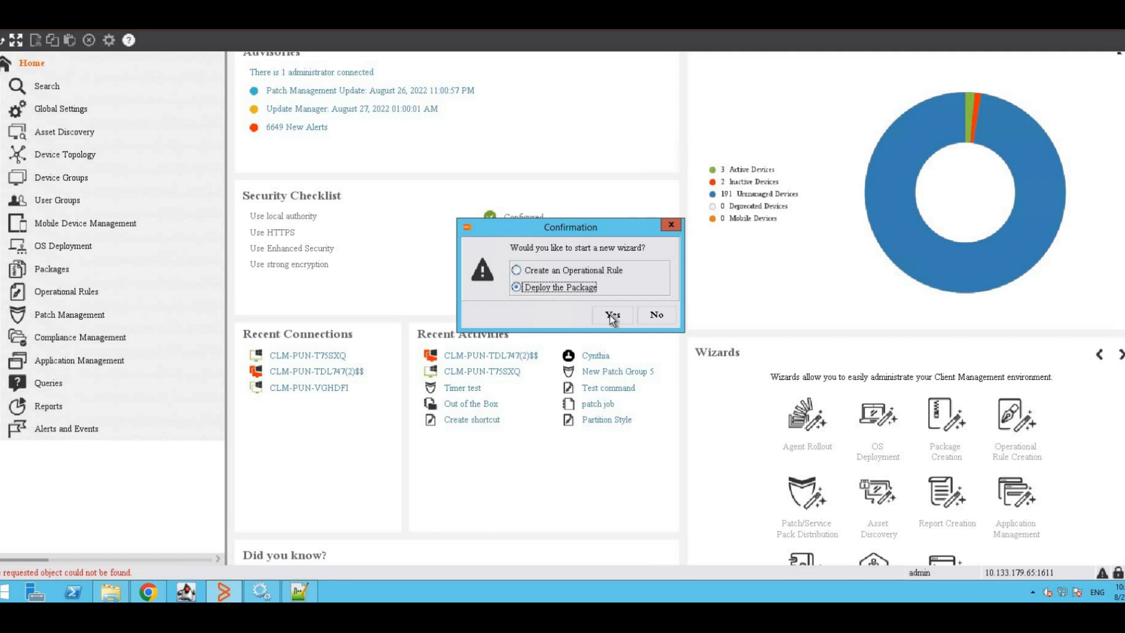
click(611, 316)
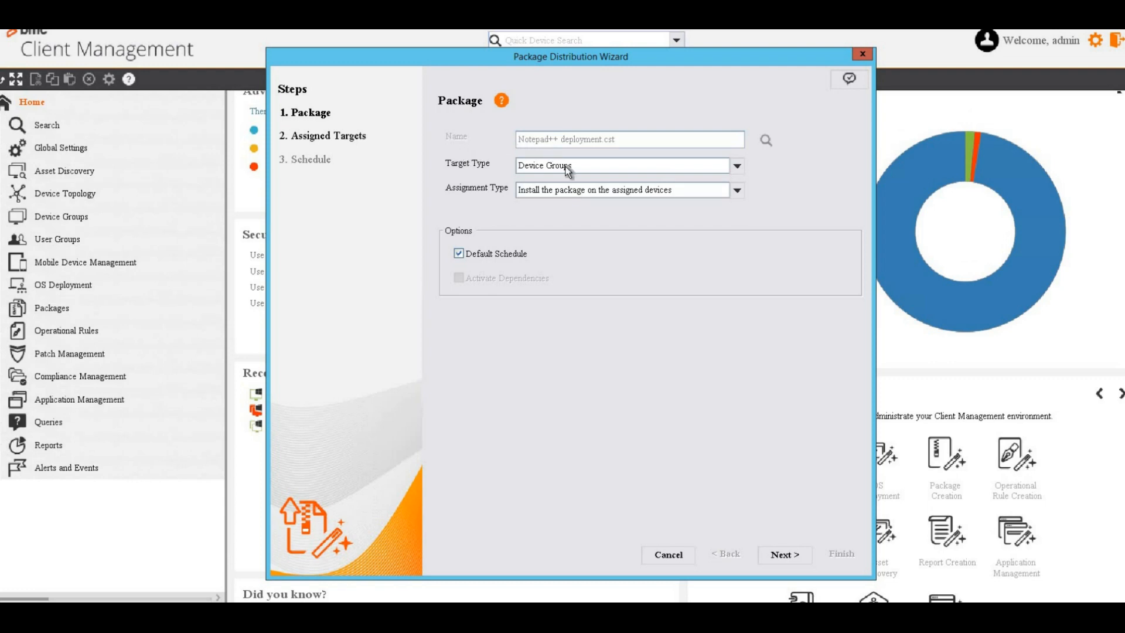
- Set the target type to Devices, keeping the default schedule enabled
click(736, 166)
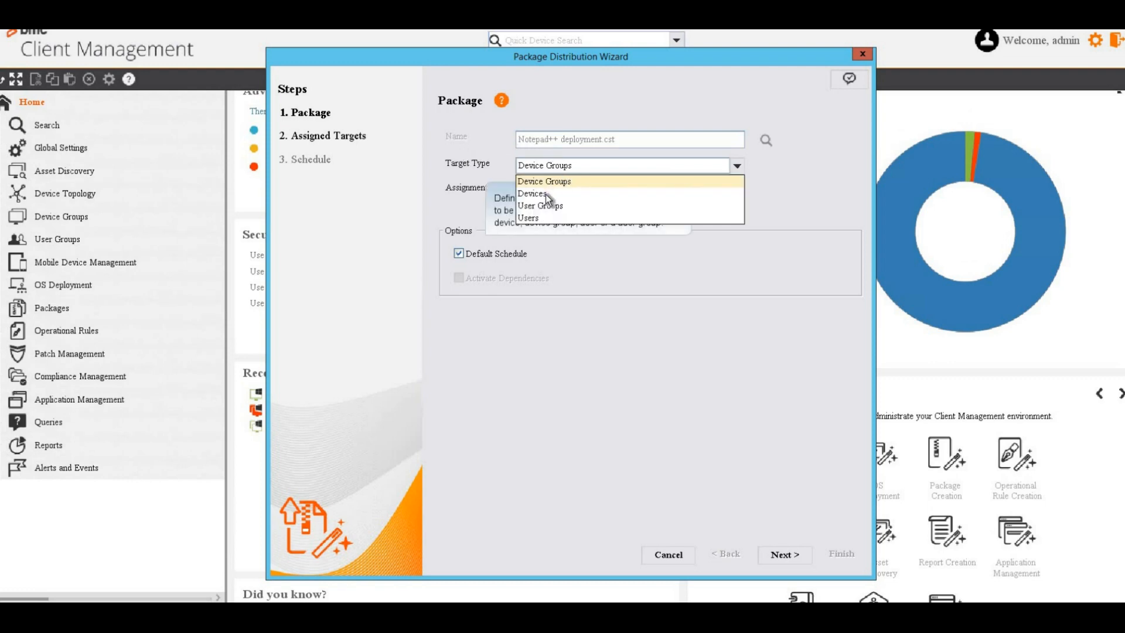
click(532, 193)
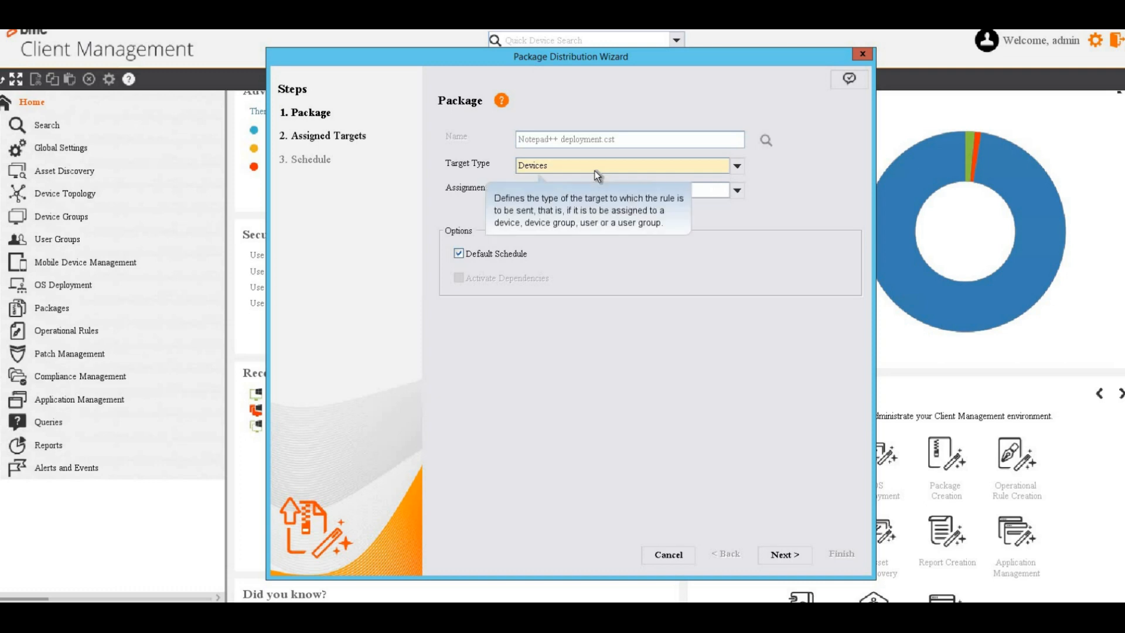
mouse_move(684, 217)
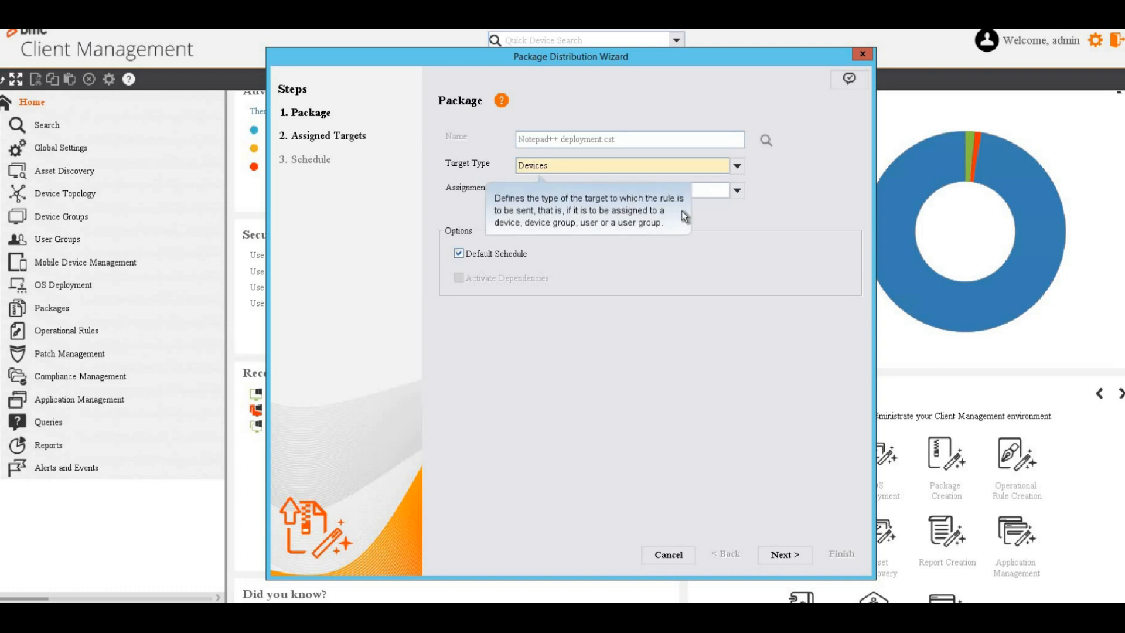
mouse_move(684, 216)
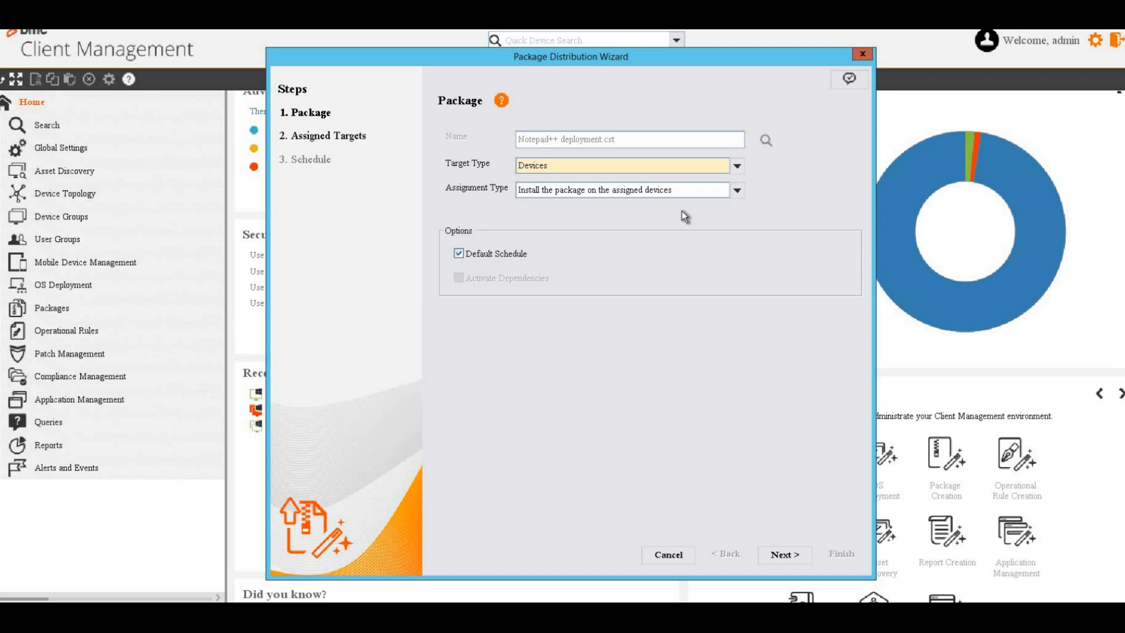
mouse_move(678, 208)
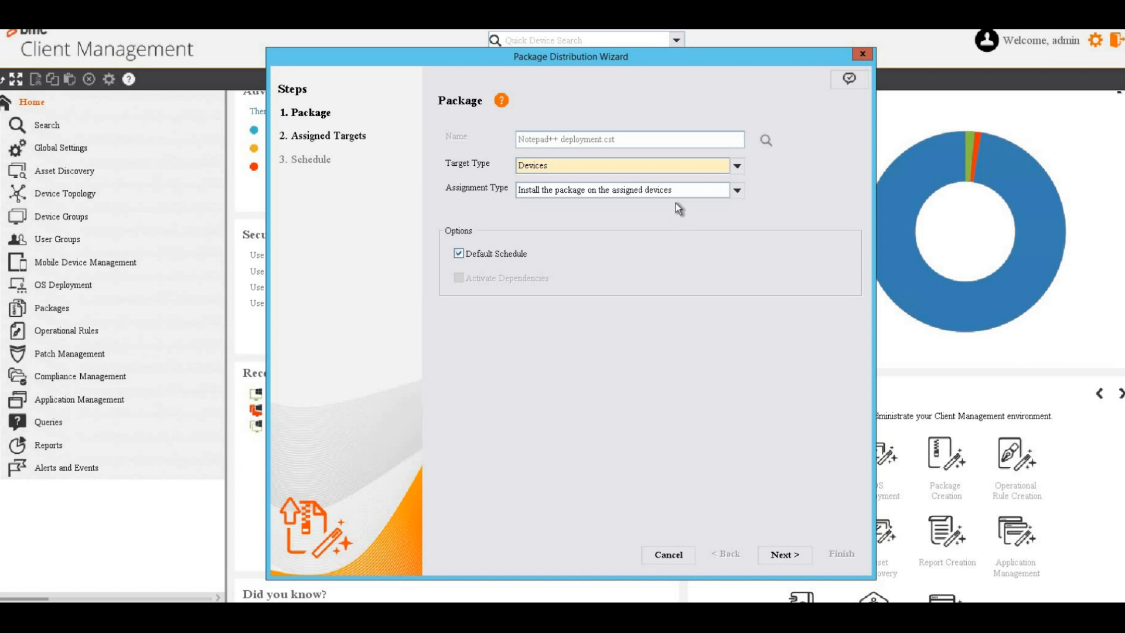
mouse_move(511, 259)
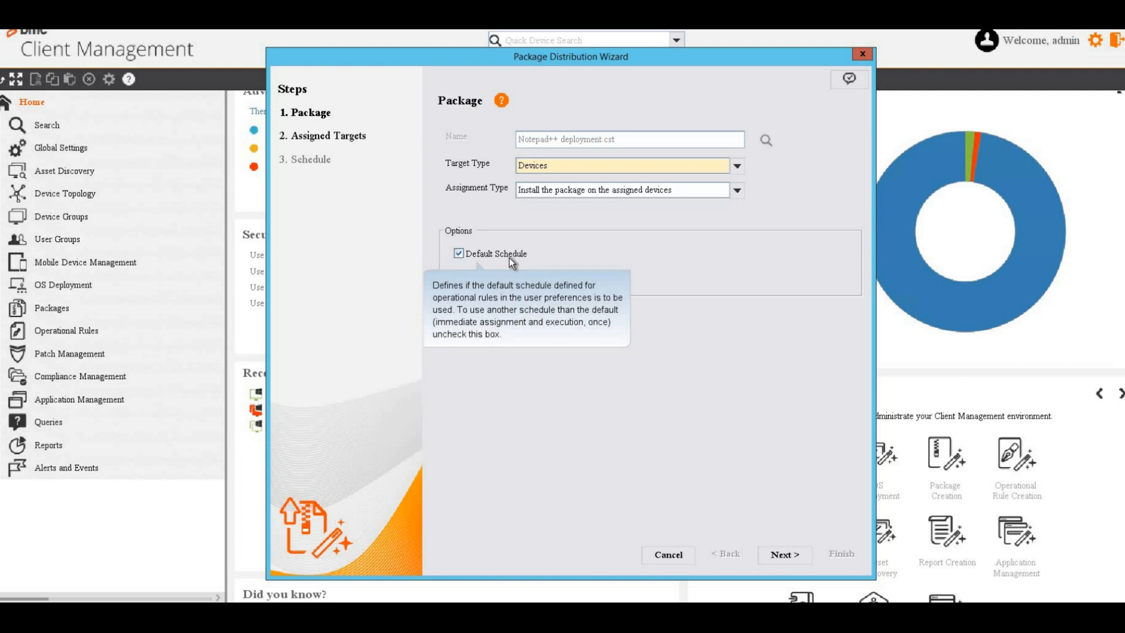
click(458, 253)
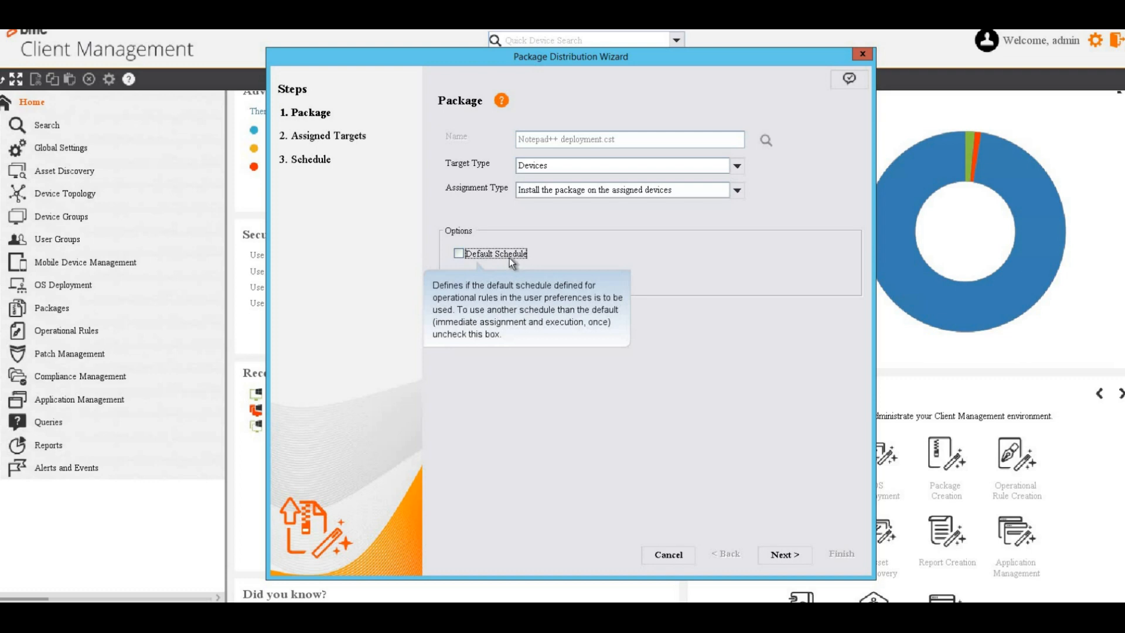
click(458, 253)
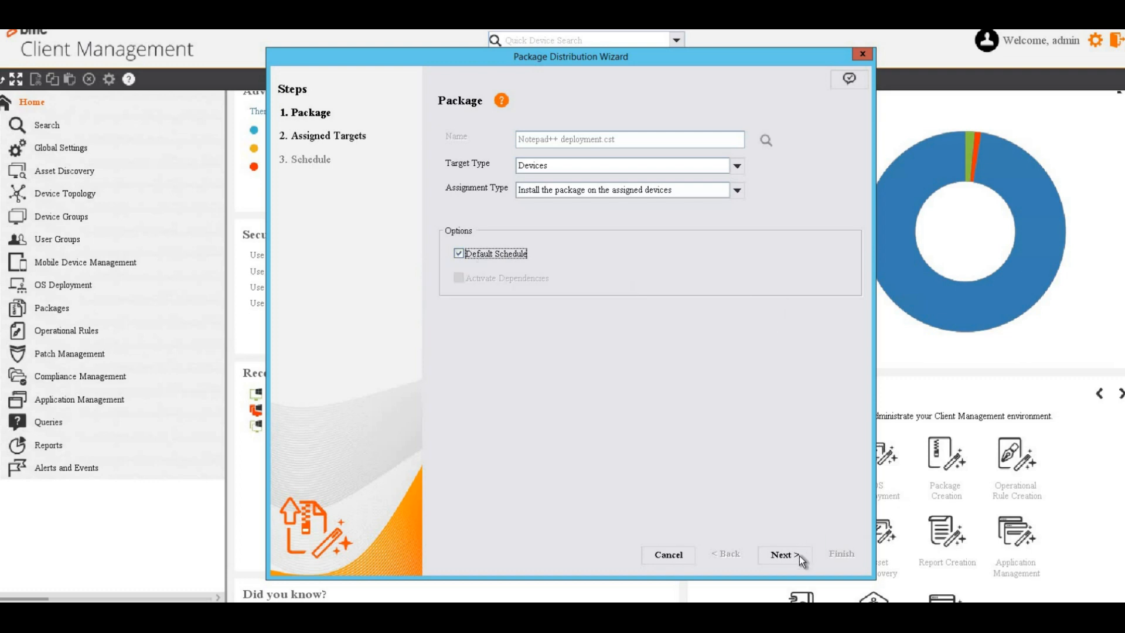
click(783, 555)
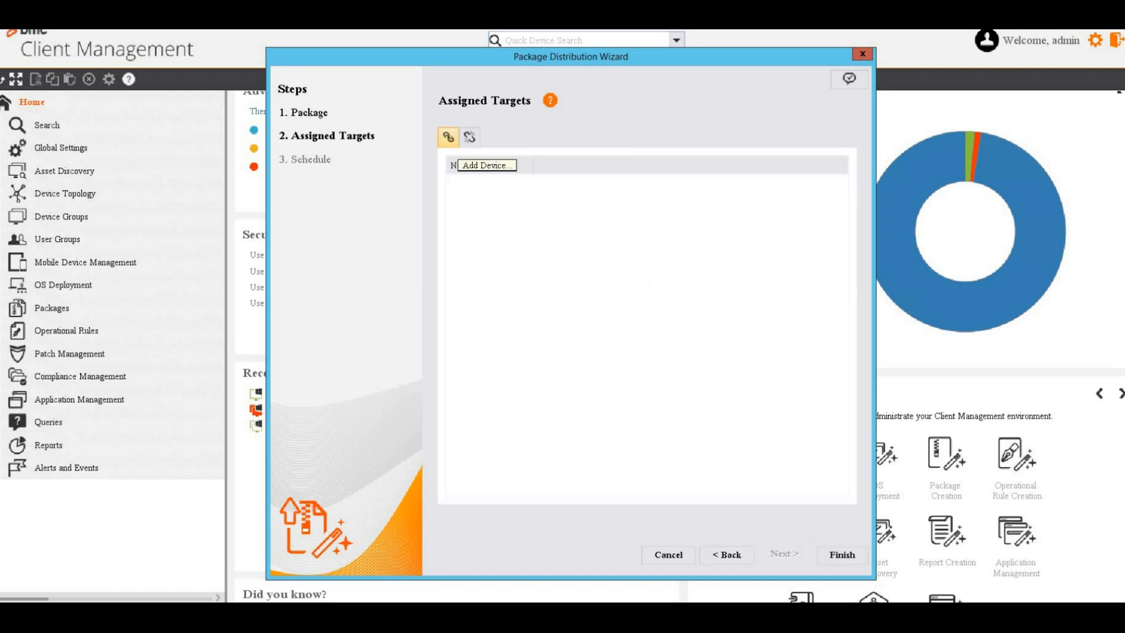
- Assign one device as the target, finish the distribution, and go to the package
click(486, 164)
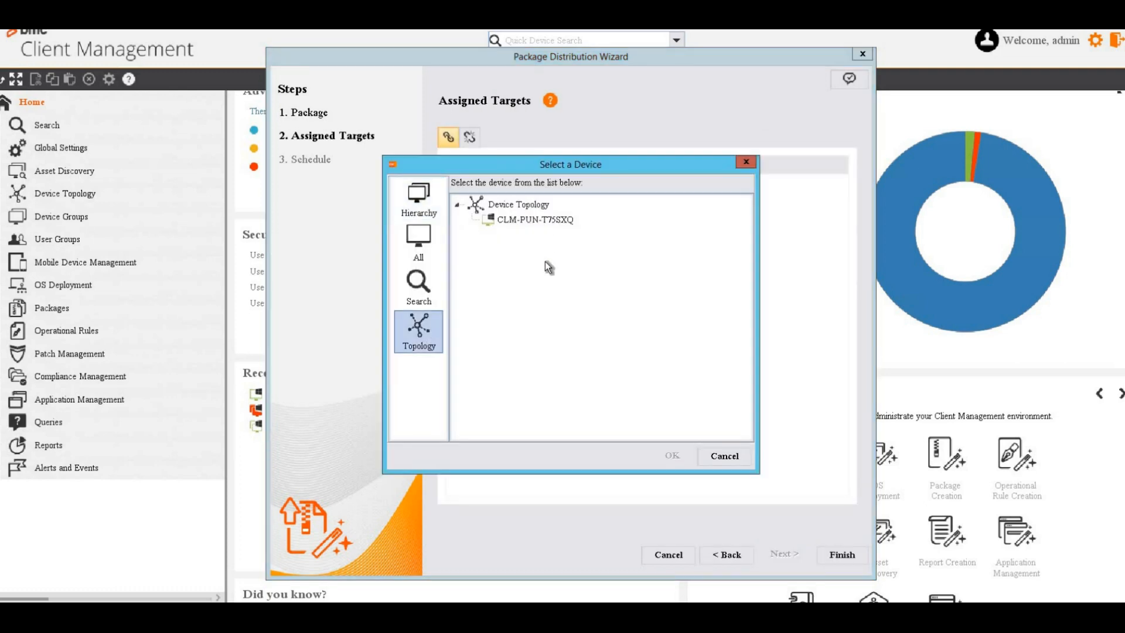
click(670, 455)
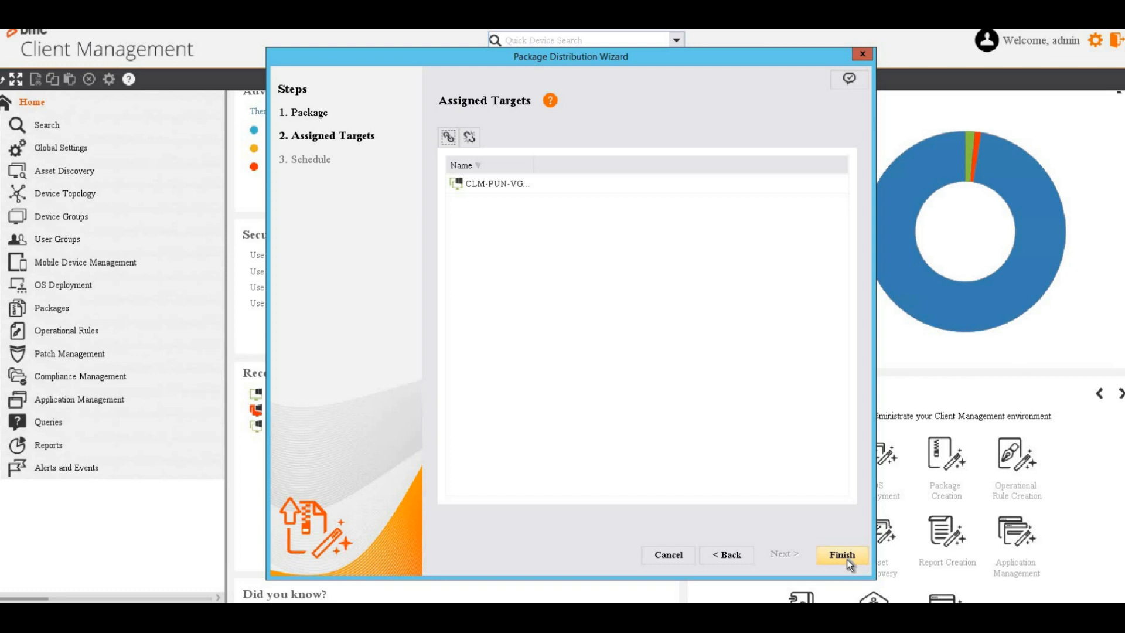
mouse_move(745, 296)
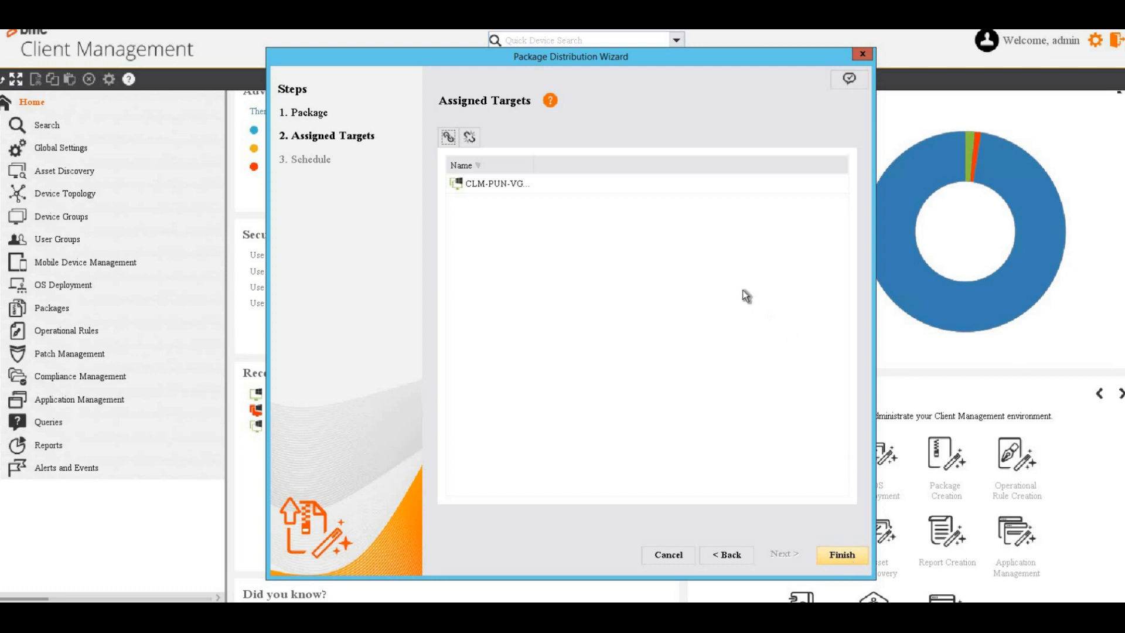
click(841, 554)
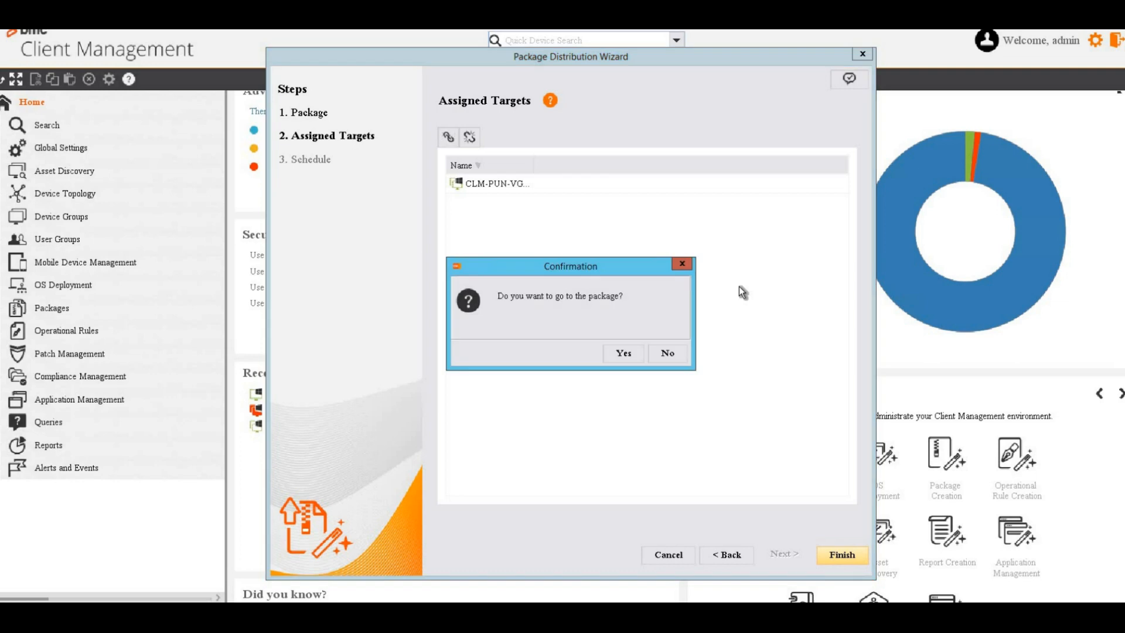
click(665, 353)
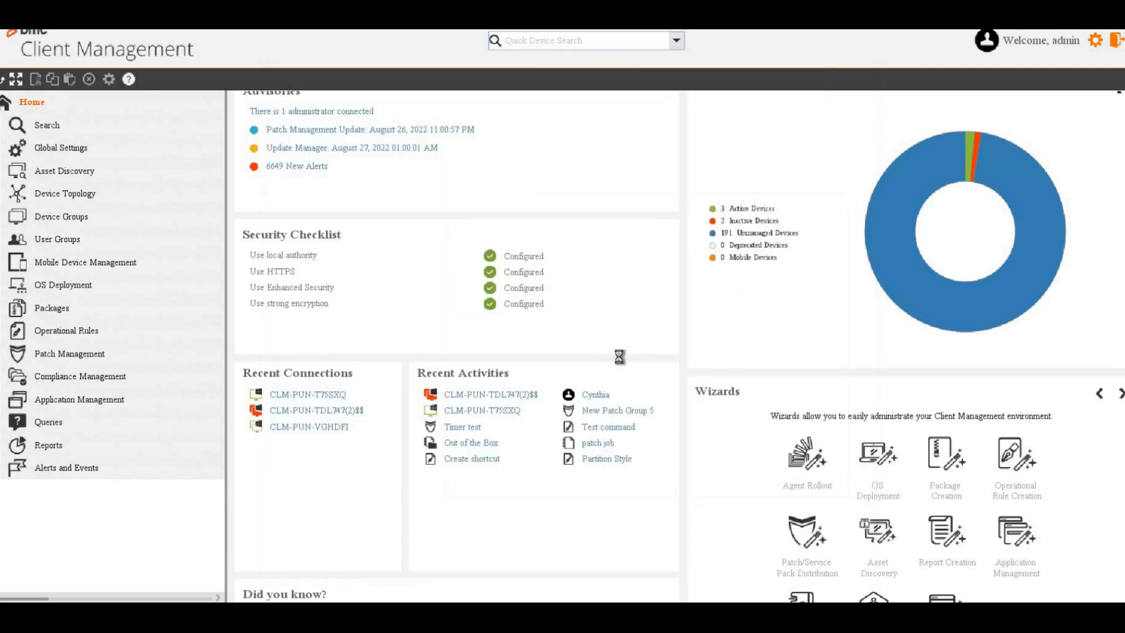
- Check the package's assigned devices, confirming CLM-PUN-VGHDFI shows Executed
click(52, 308)
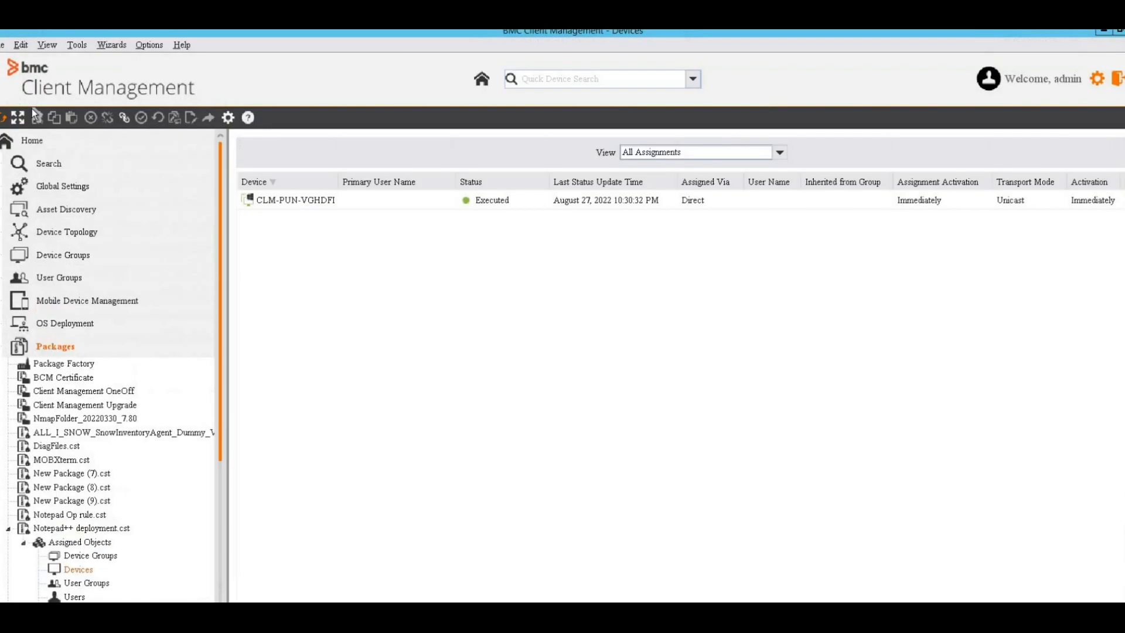
click(492, 199)
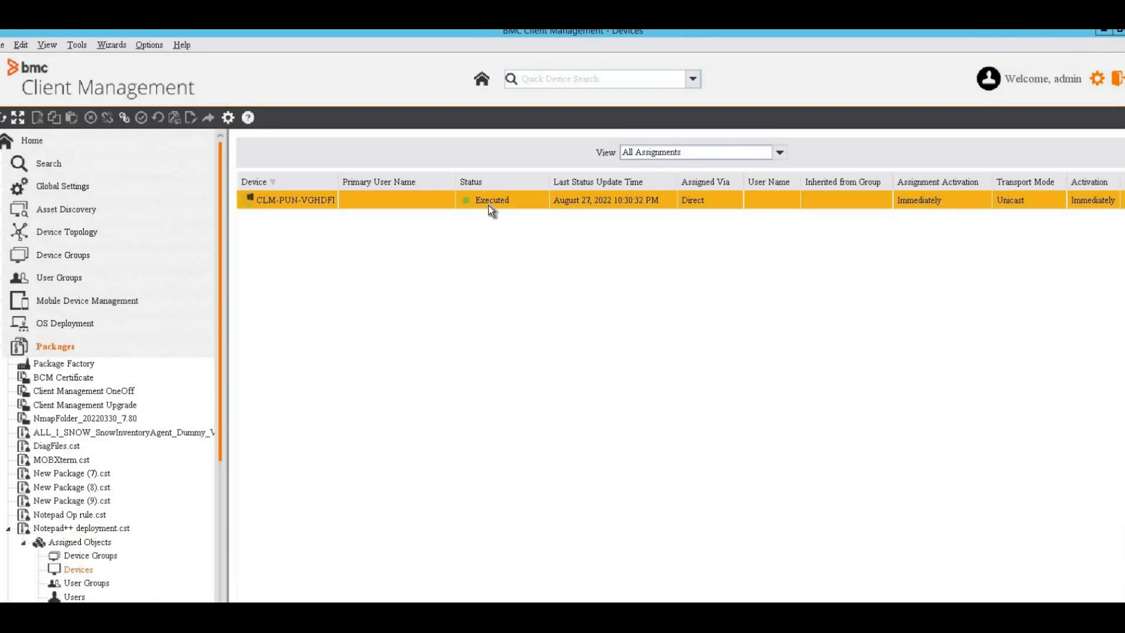